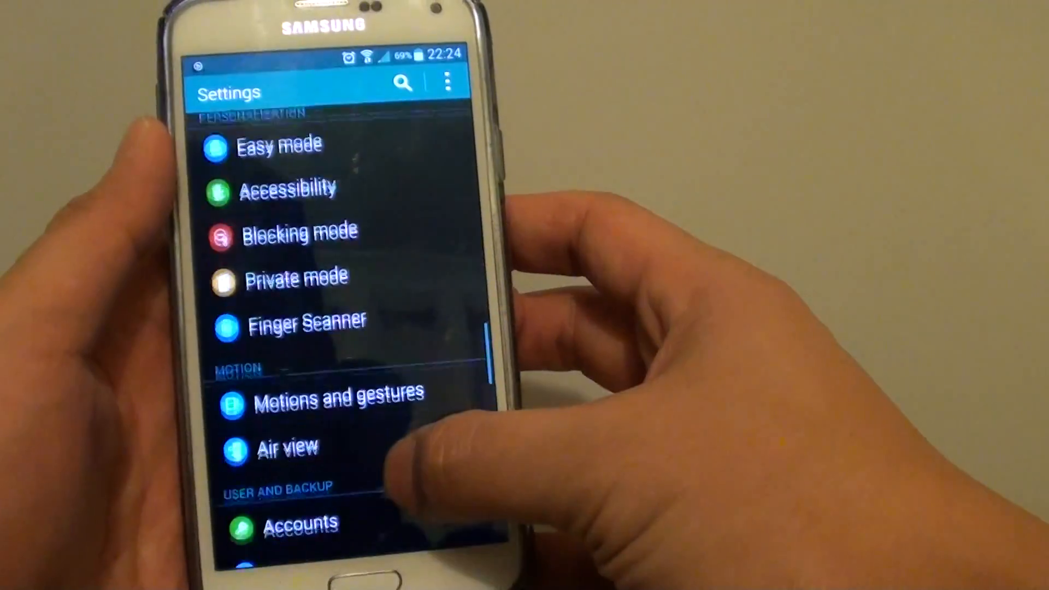
From the Accounts list, open Add account to show Google, LinkedIn and Microsoft Exchange
scroll(up, 3)
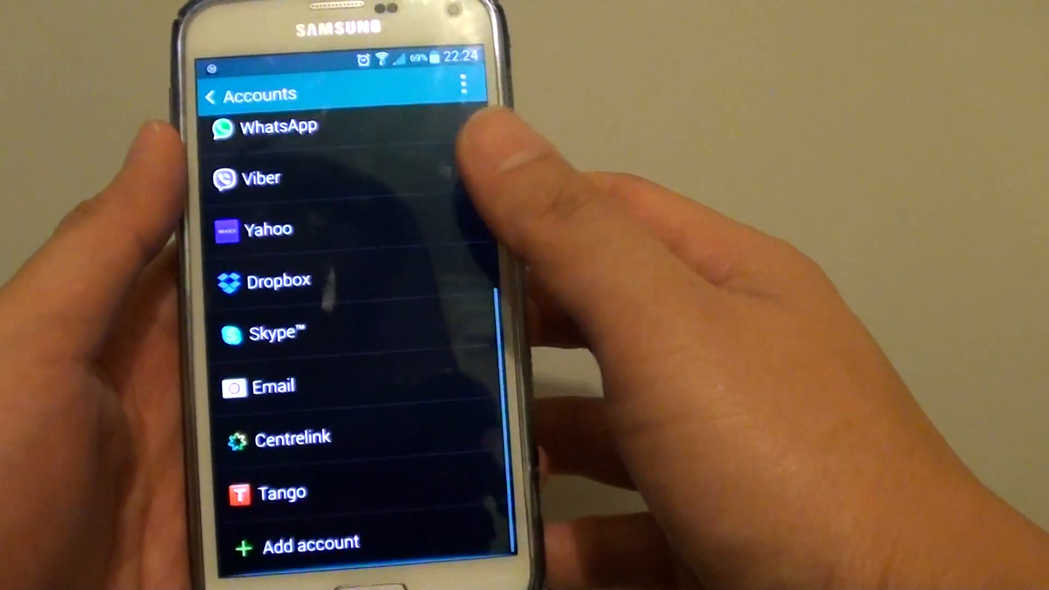
click(309, 543)
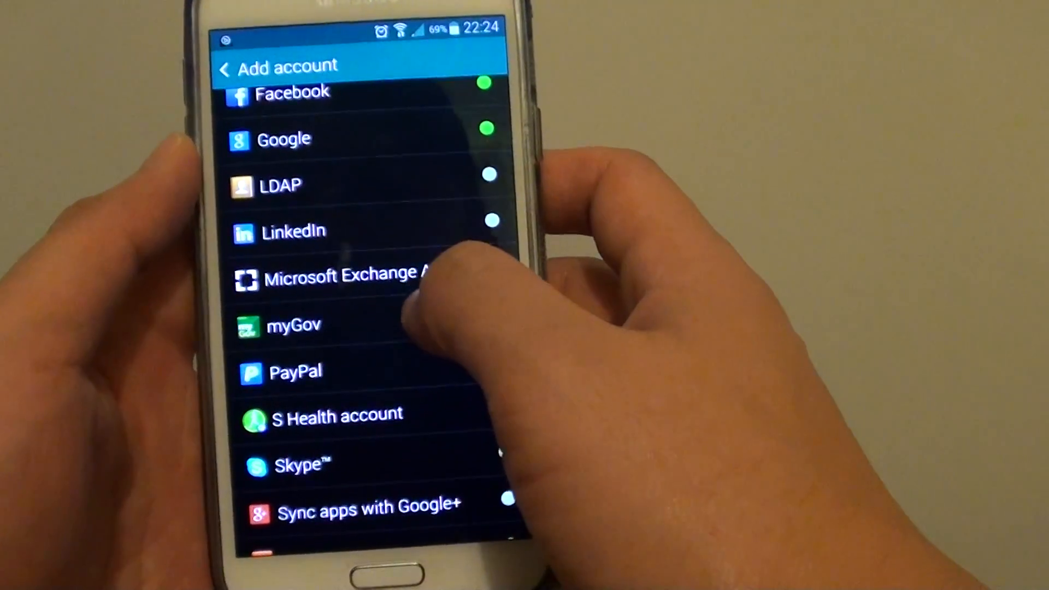
Choose Microsoft Exchange ActiveSync, enter credentials, and reach server settings with m.hotmail.com
click(335, 276)
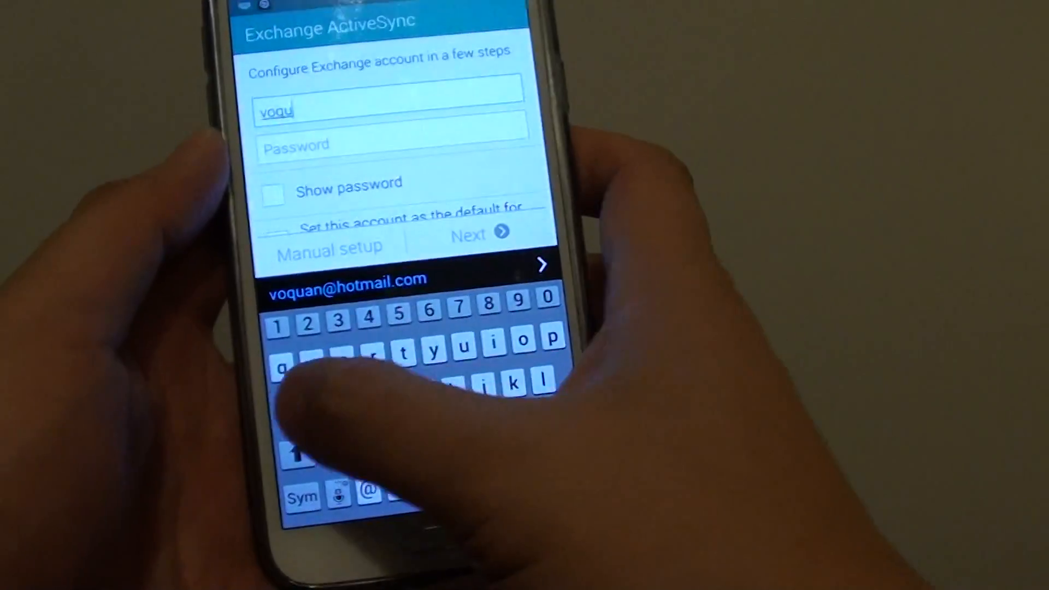
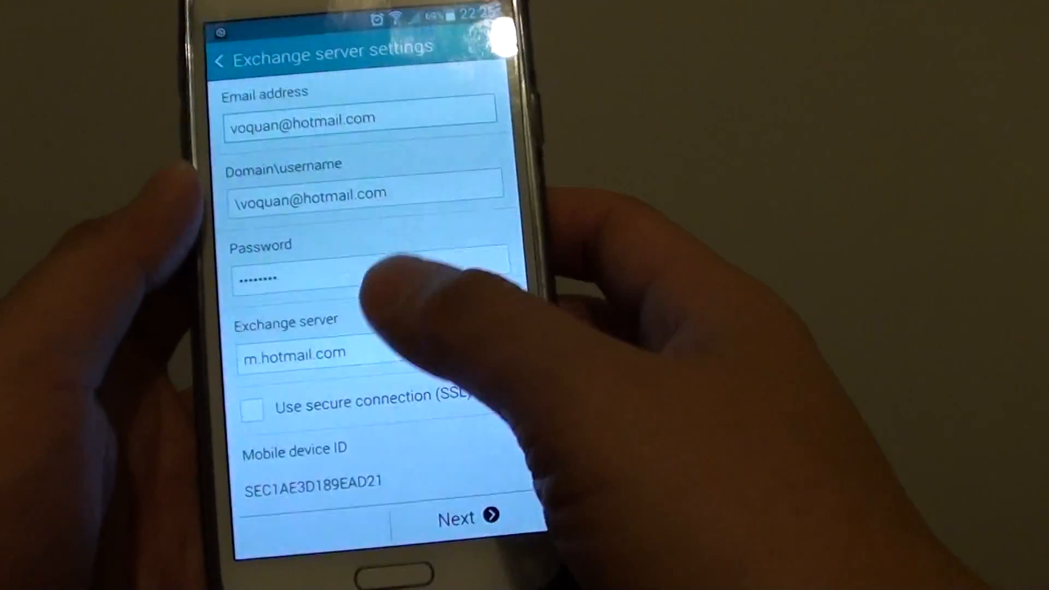
Confirm the Exchange server settings to reach Account options
click(253, 409)
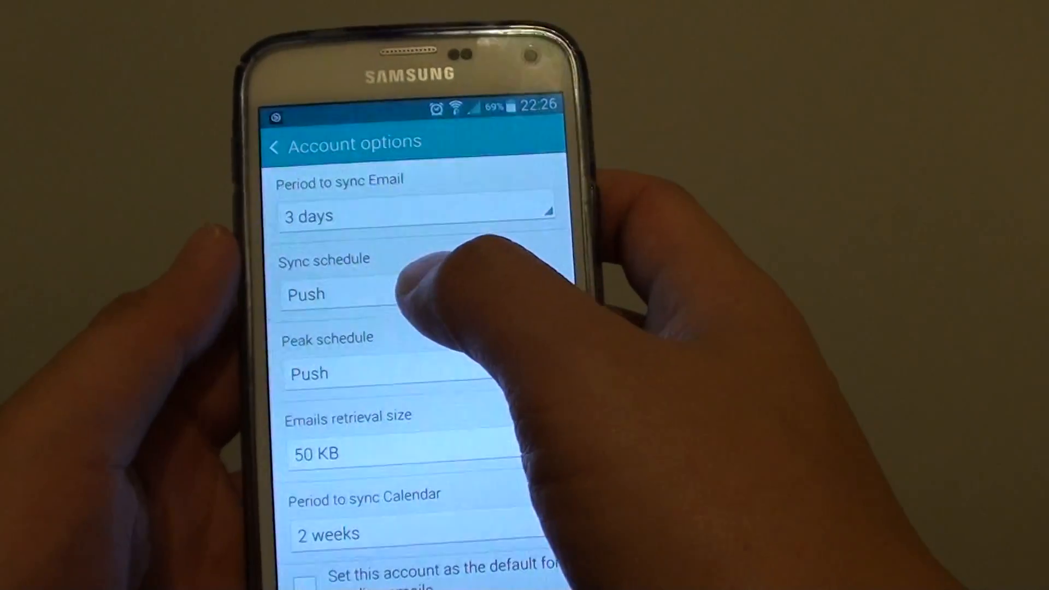
Keep the sync schedule on Push and review the email, contacts and calendar sync options
click(305, 295)
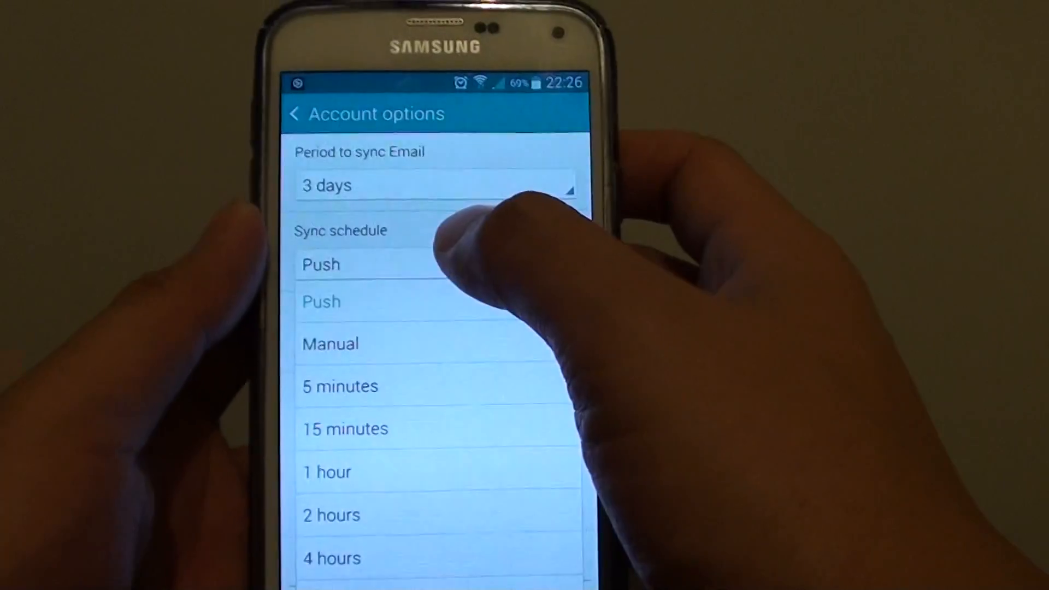
click(321, 265)
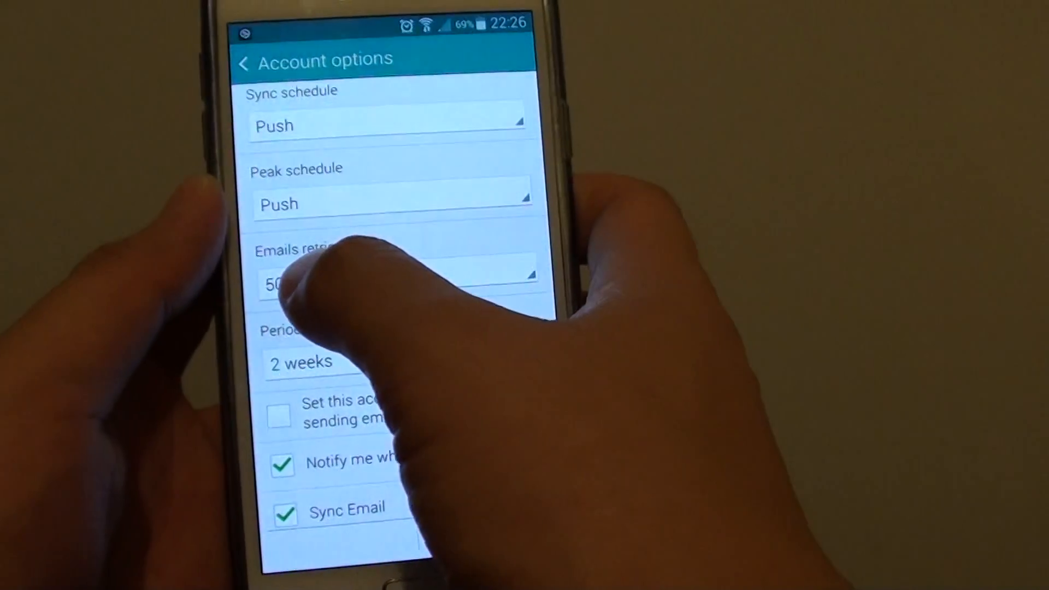
scroll(down, 3)
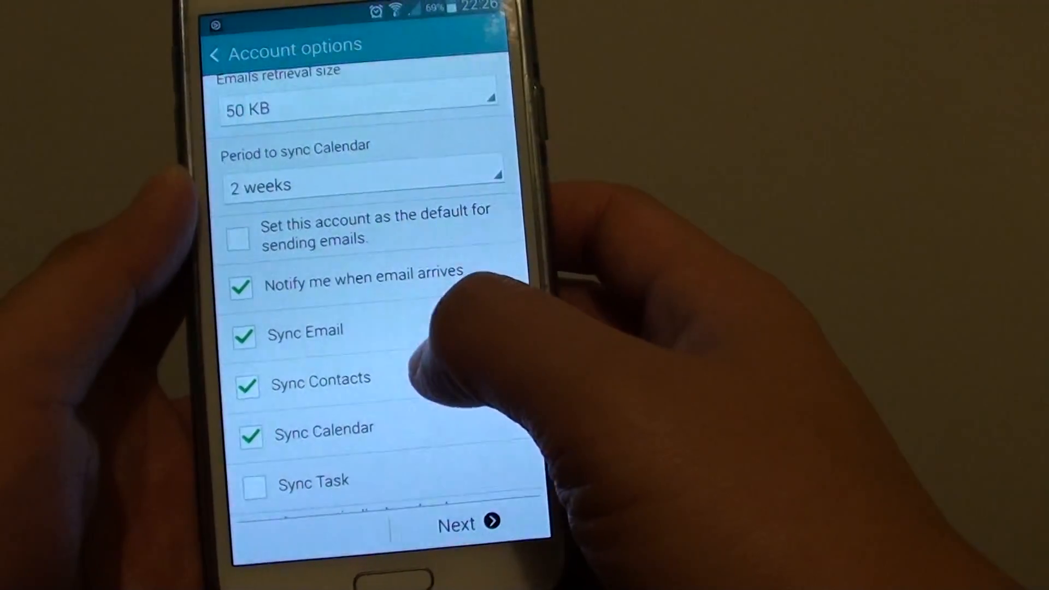
scroll(up, 3)
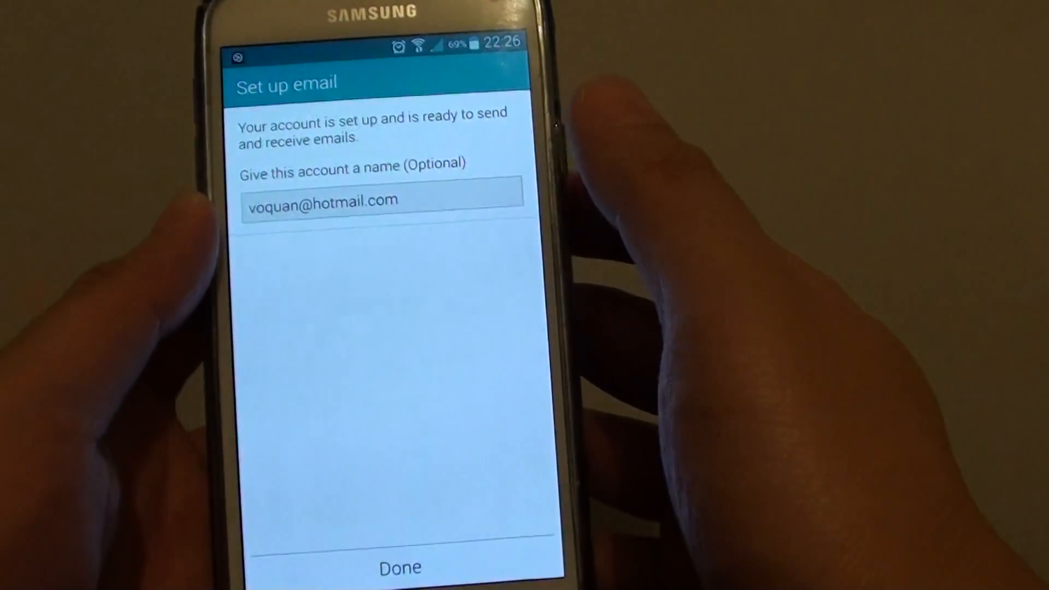
Finish setup so the Exchange account's inbox shows its three messages
click(400, 567)
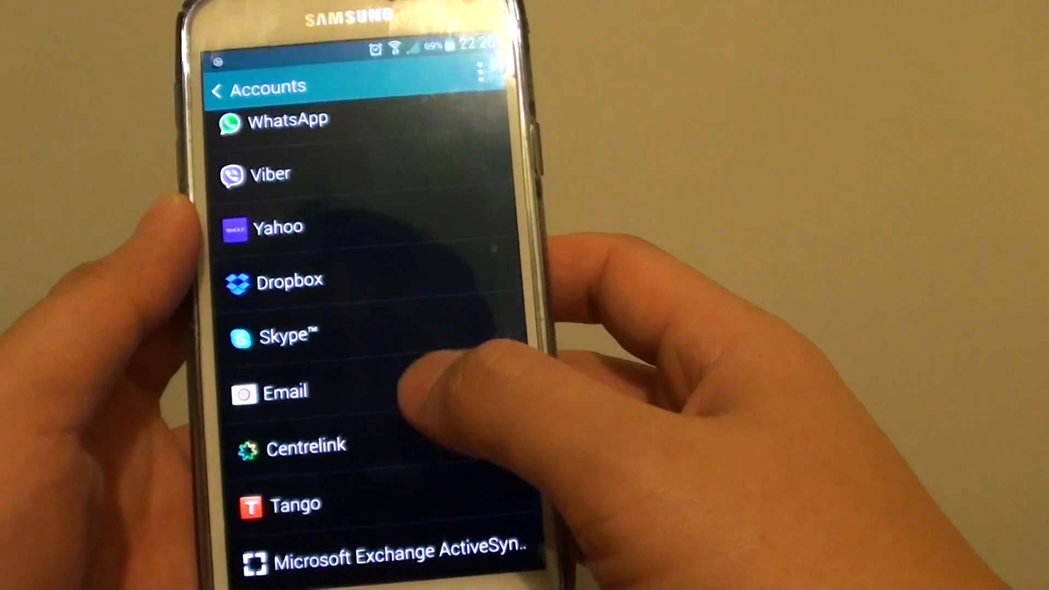
scroll(up, 3)
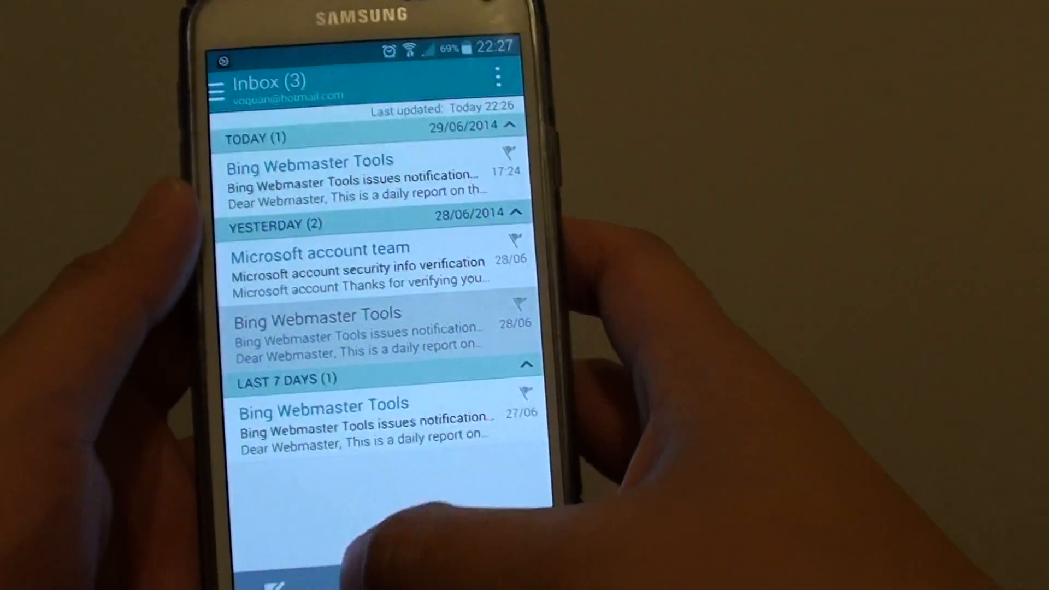
Leave Samsung Email for the home screen
key(home)
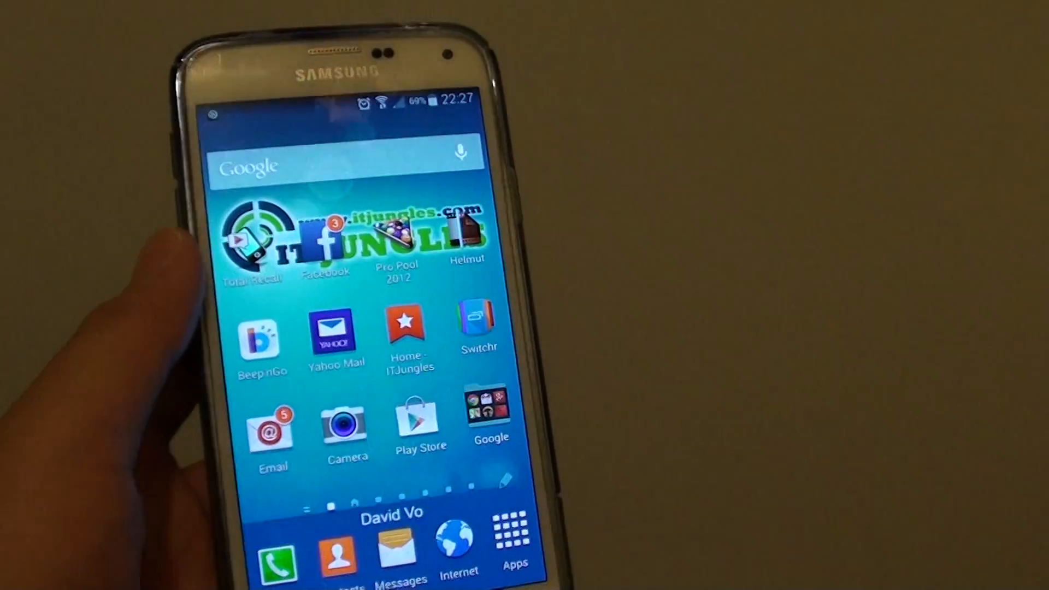